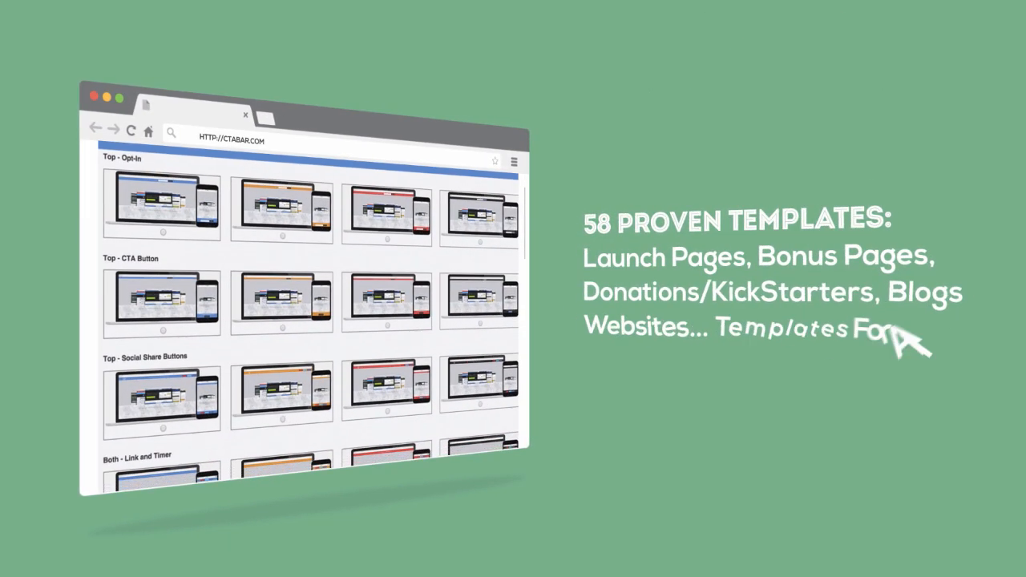
- Name the new bar 'Fitness' and move to its desktop design
scroll("down", 3)
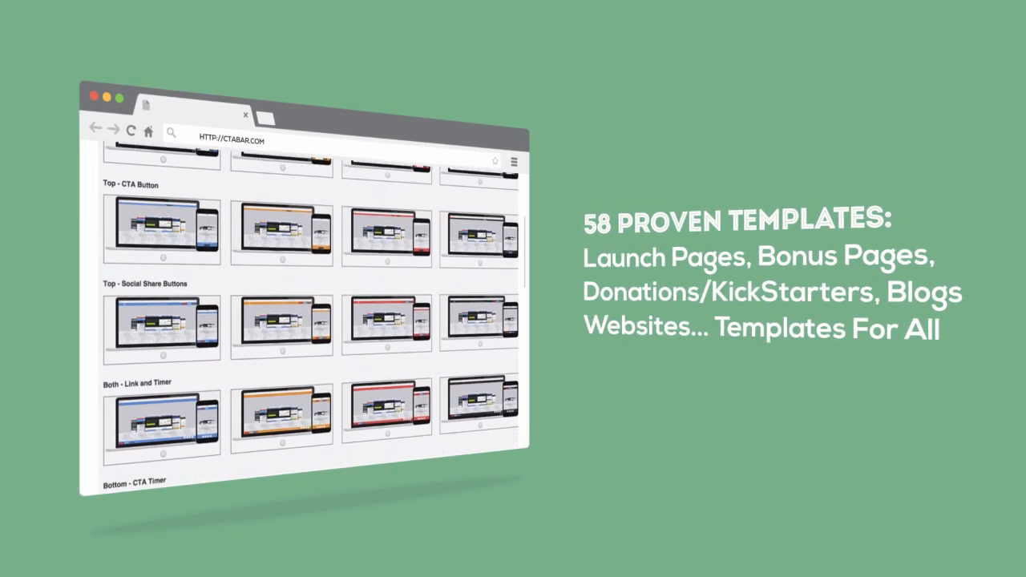
scroll("down", 3)
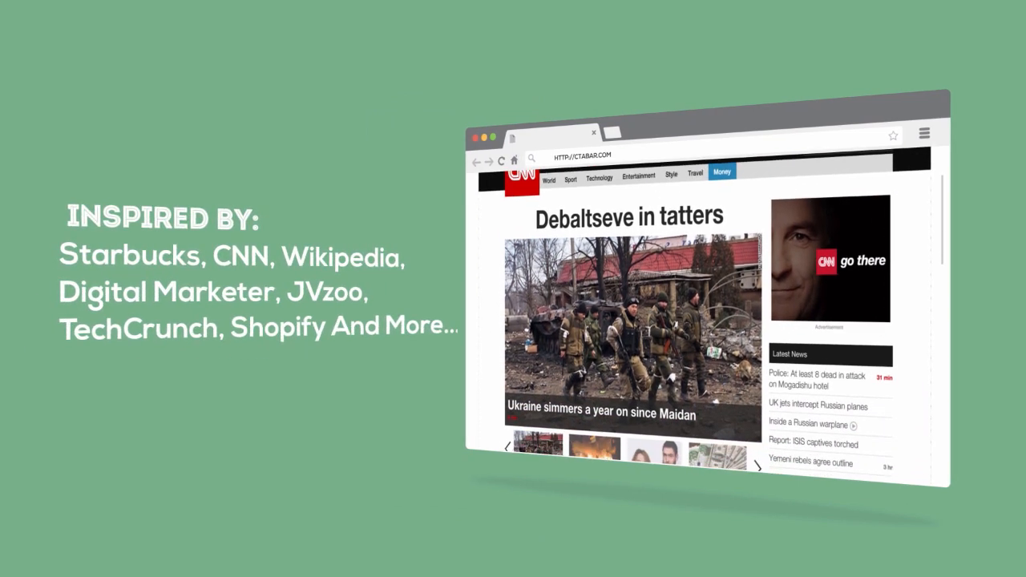
scroll("down", 3)
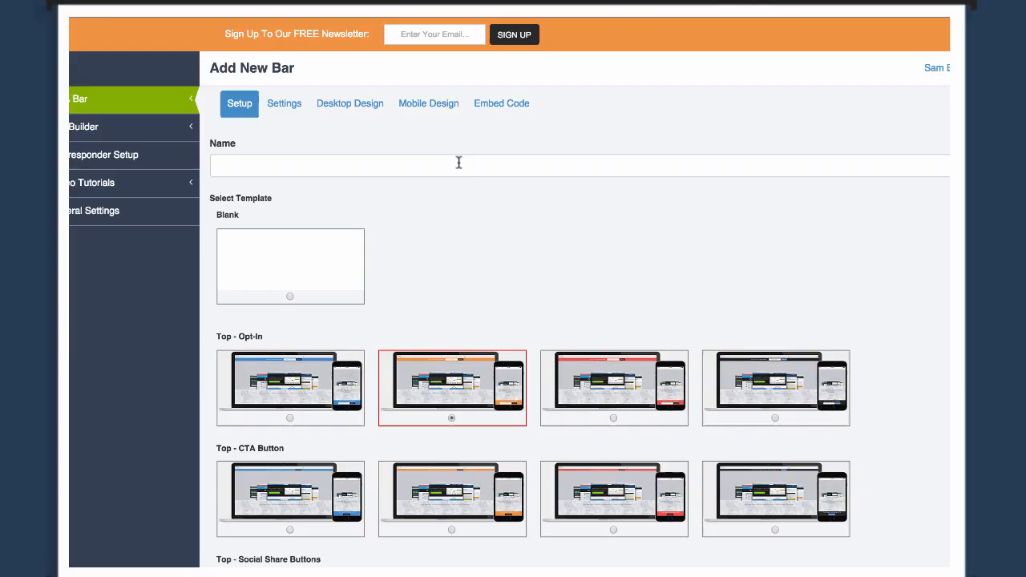
type("Fitness")
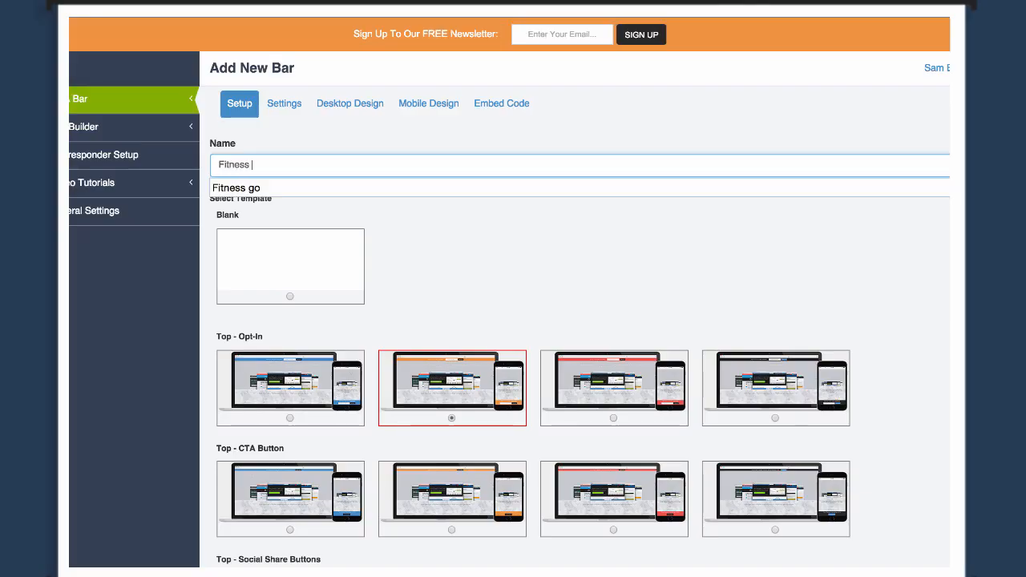
scroll("down", 3)
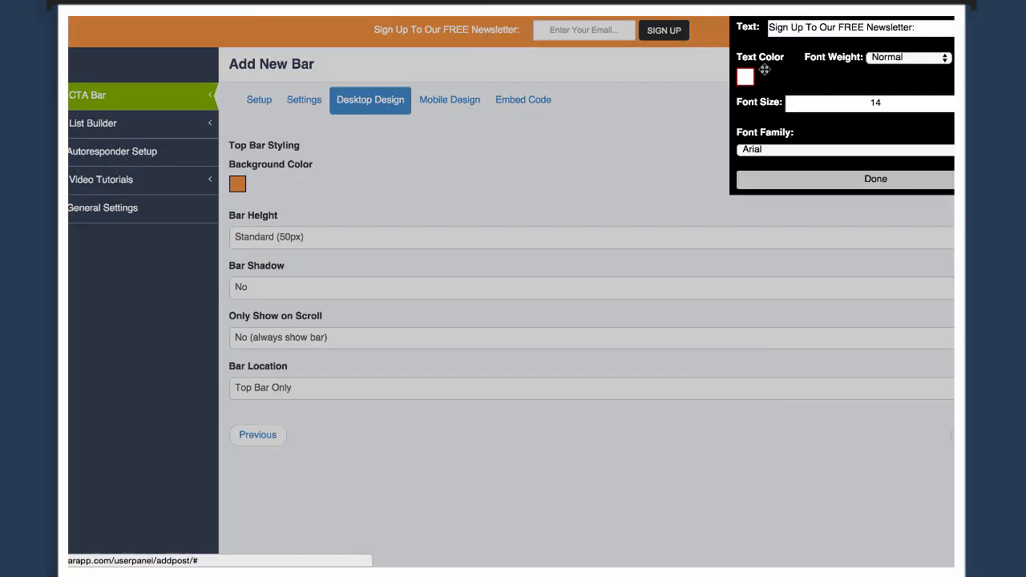
- Make the bar read 'Sign Up To Our FREE Fitness Newsletter' and view the mobile design
type("Fi")
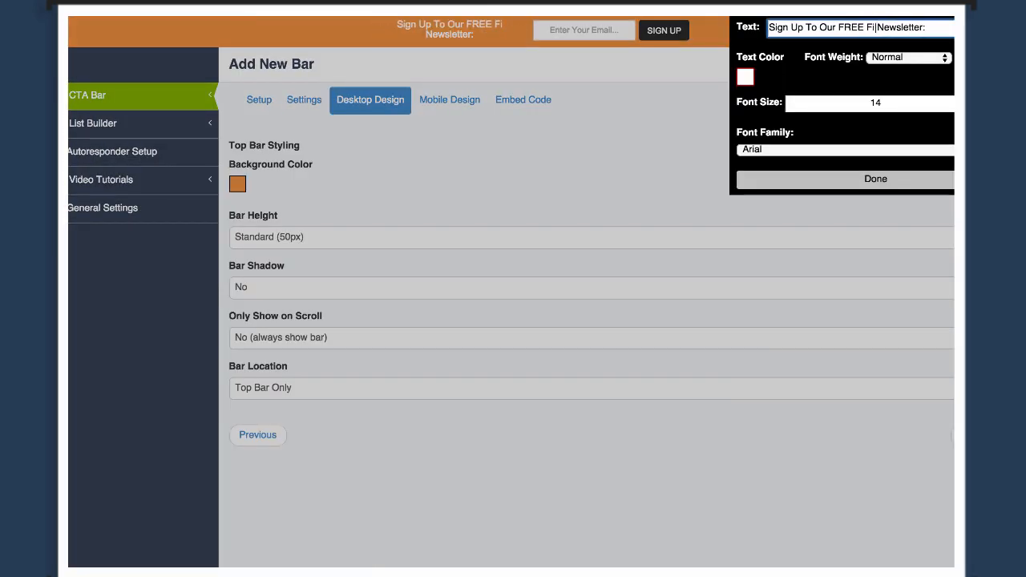
left_click(875, 179)
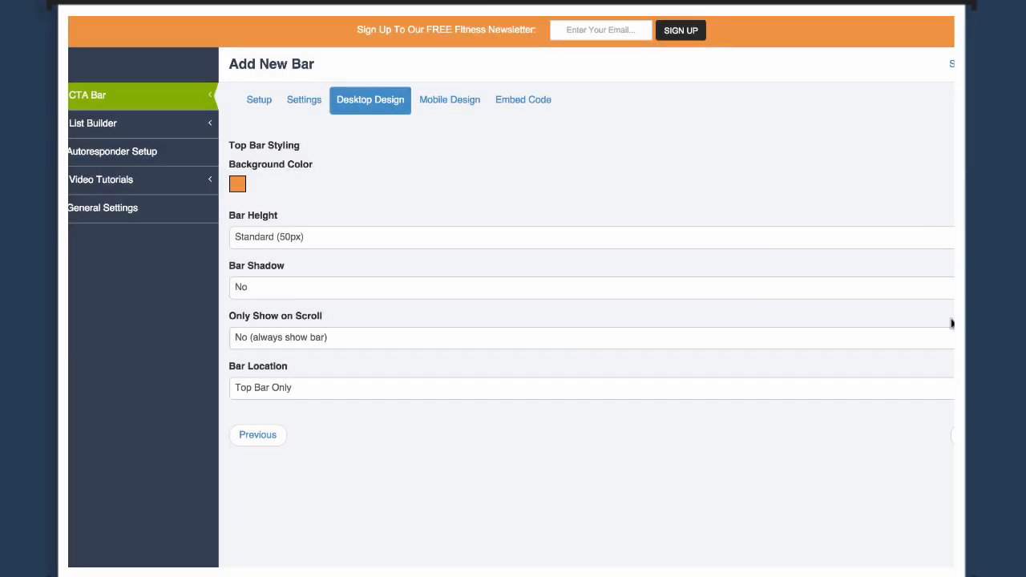
left_click(449, 100)
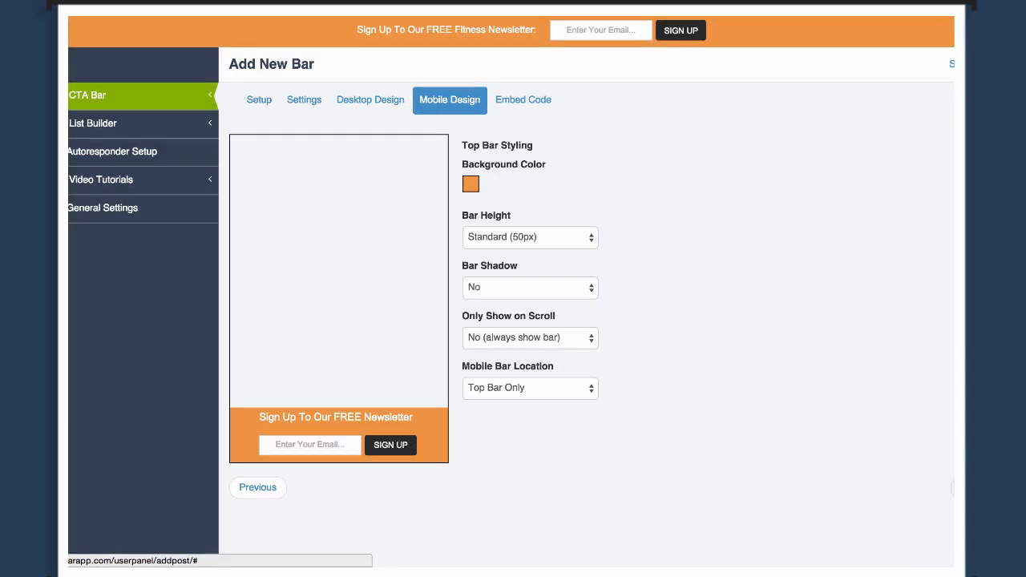
left_click(522, 99)
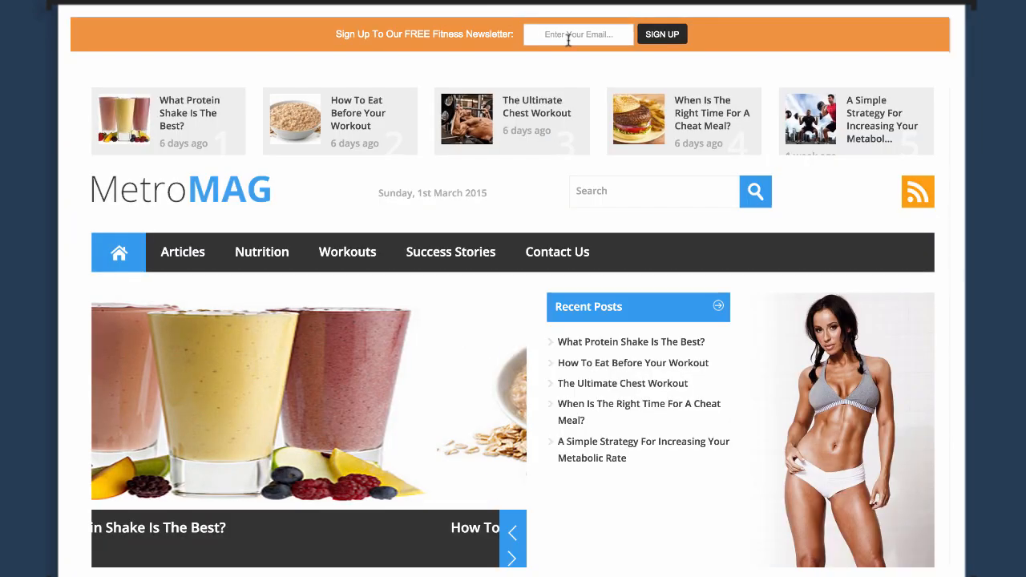
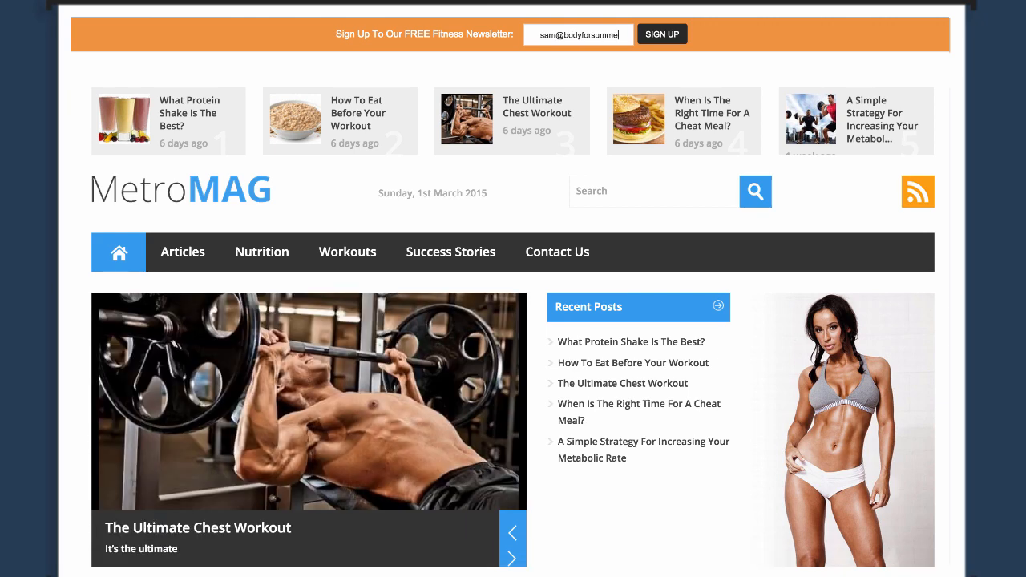
- Subscribe to the Fitness newsletter on the MetroMAG site with a test email address
left_click(662, 35)
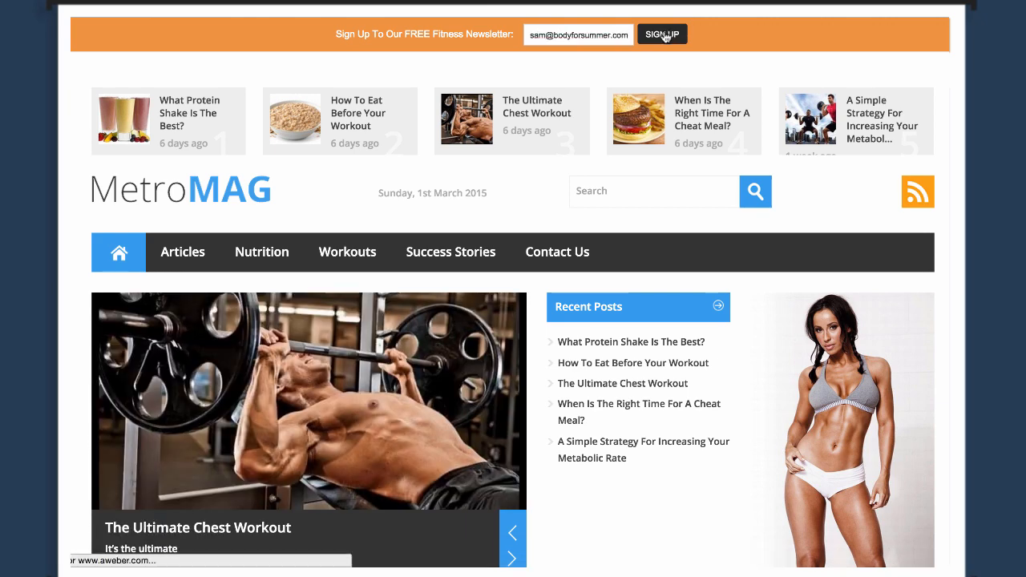
left_click(662, 34)
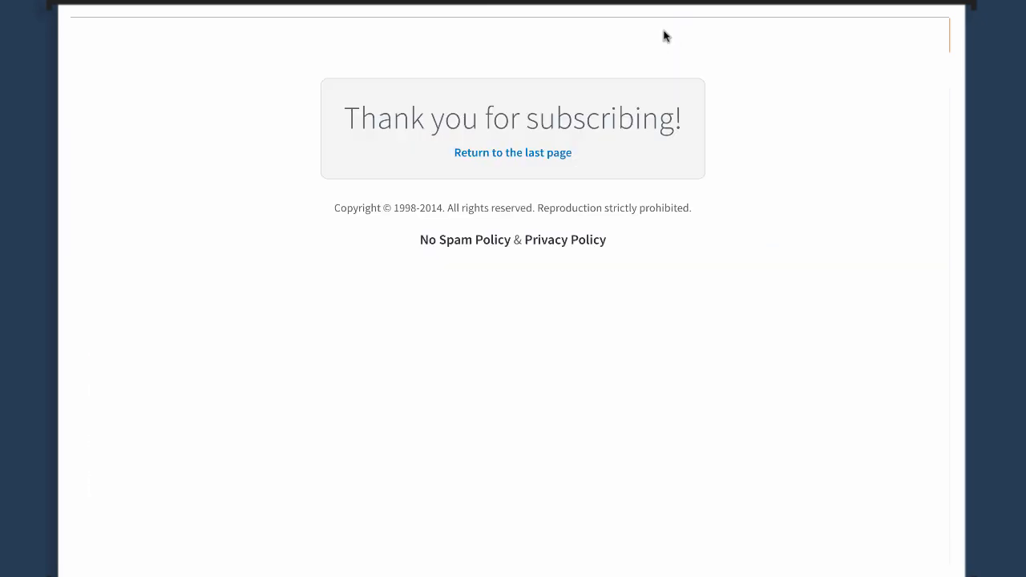
left_click(512, 152)
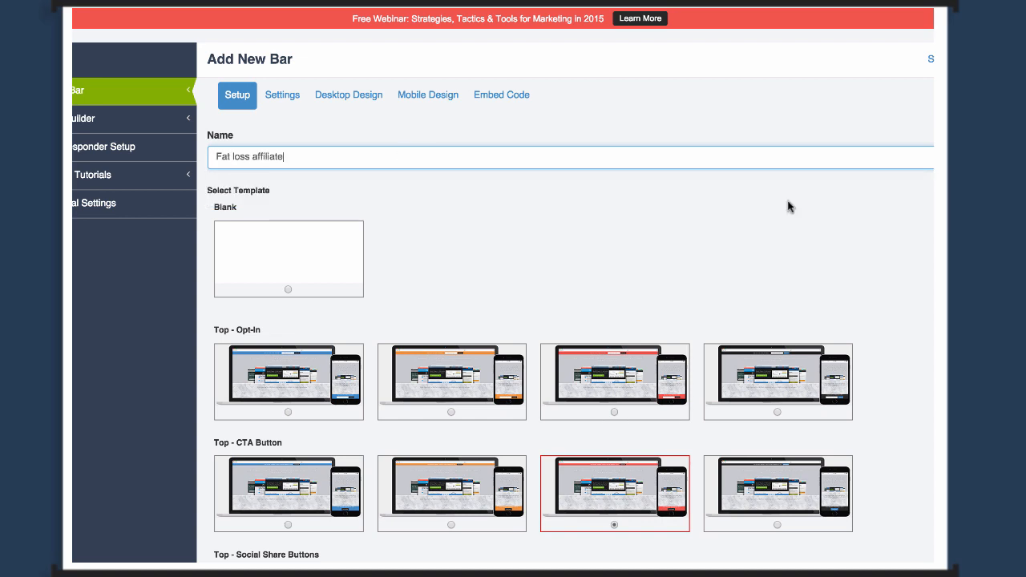
left_click(282, 95)
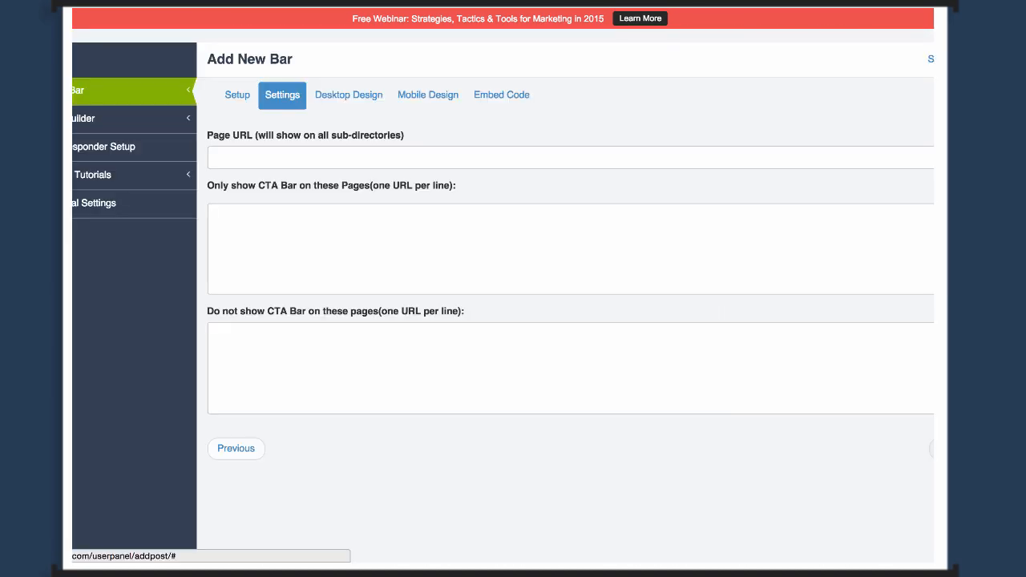
type("http://go.bodyforsummer.com/")
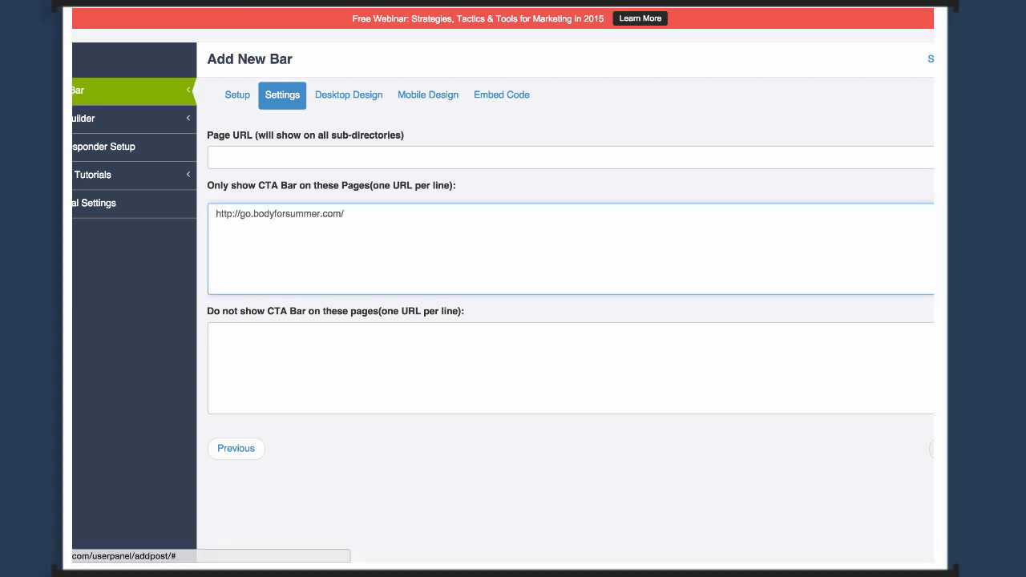
left_click(428, 95)
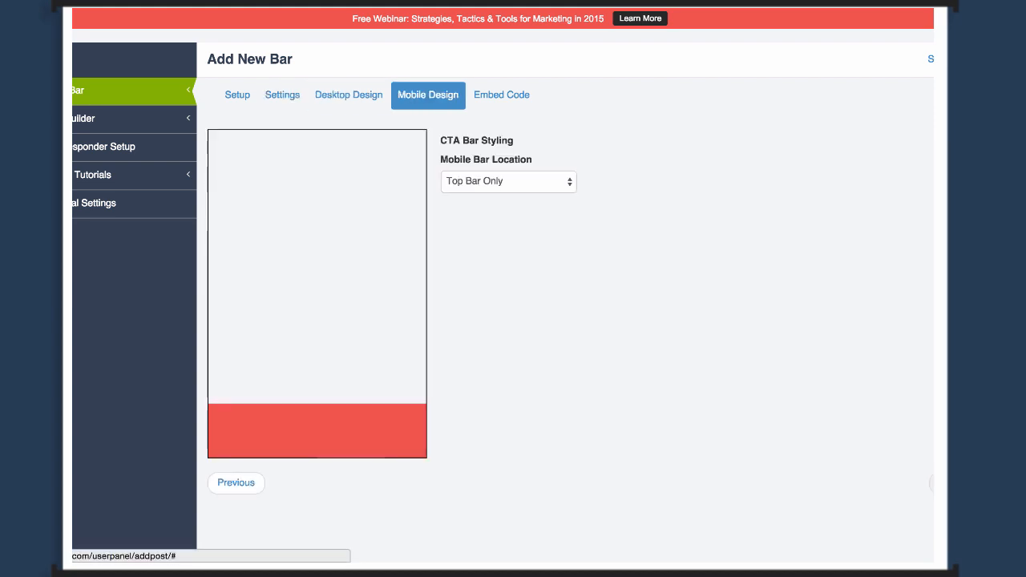
left_click(627, 17)
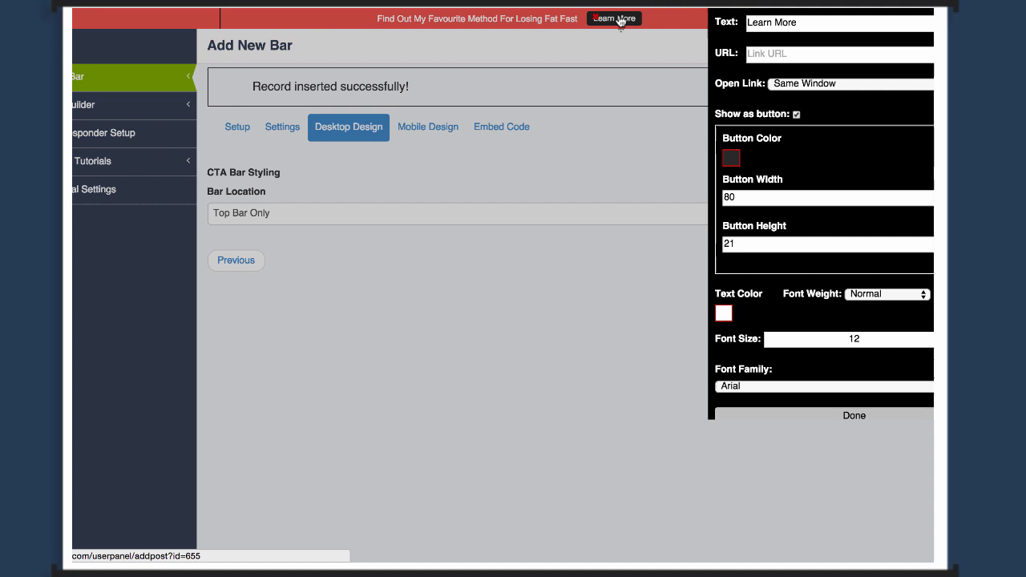
- Link the Learn More button to The 3 Week Diet ClickBank affiliate offer
left_click(839, 54)
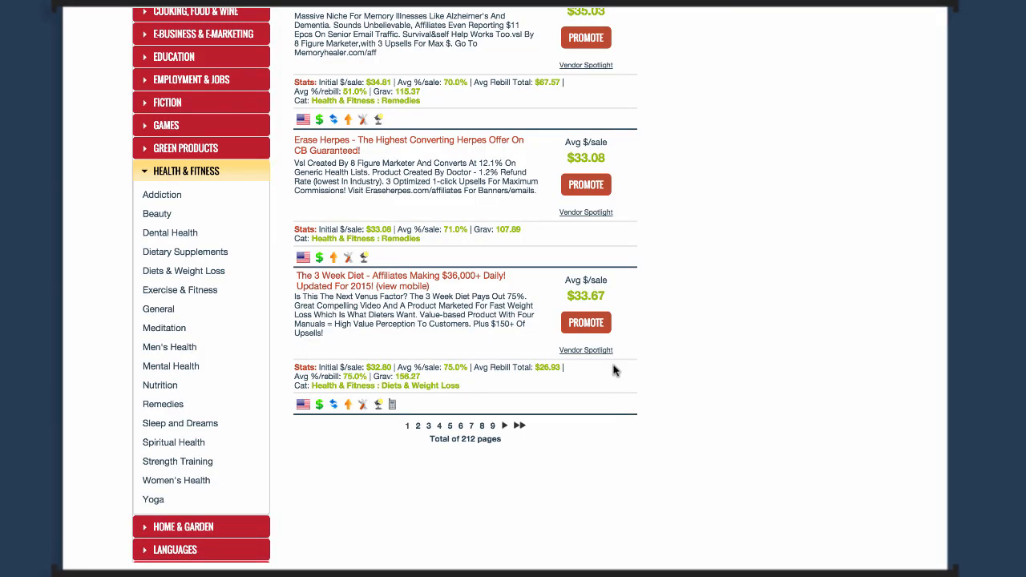
left_click(585, 322)
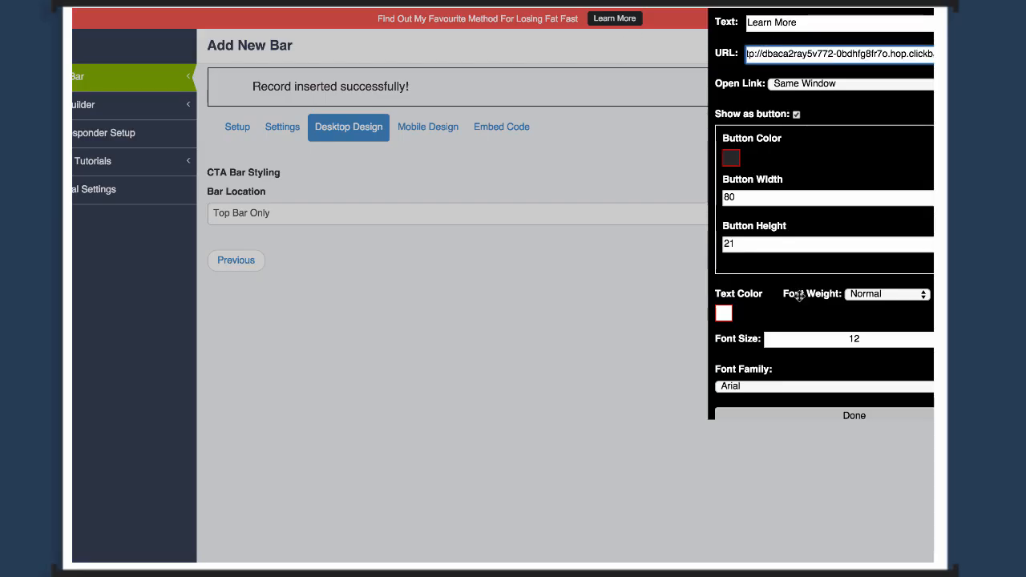
- Apply the Learn More link, check the bar live on MetroMAG, and return for another bar
left_click(854, 415)
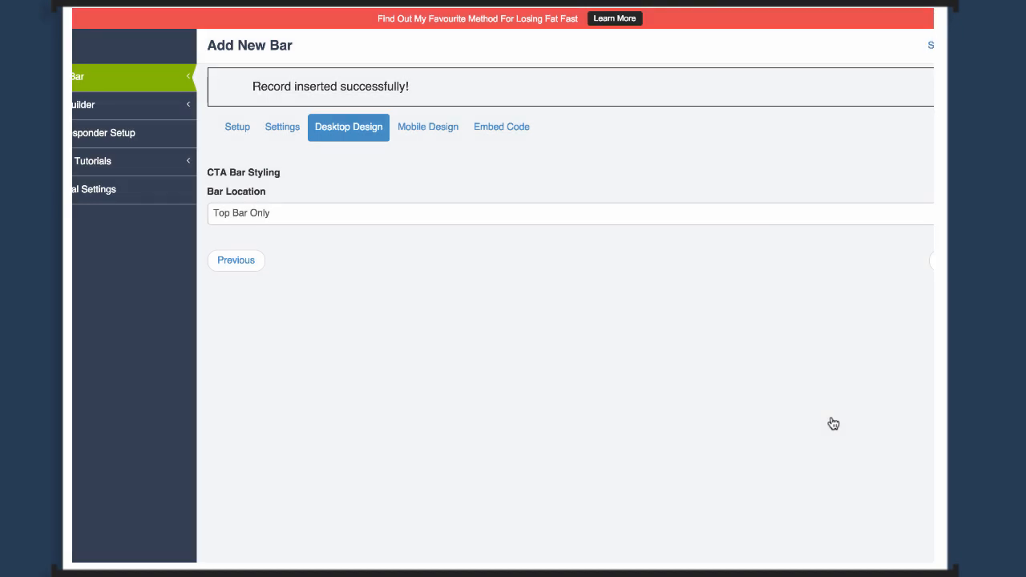
left_click(428, 127)
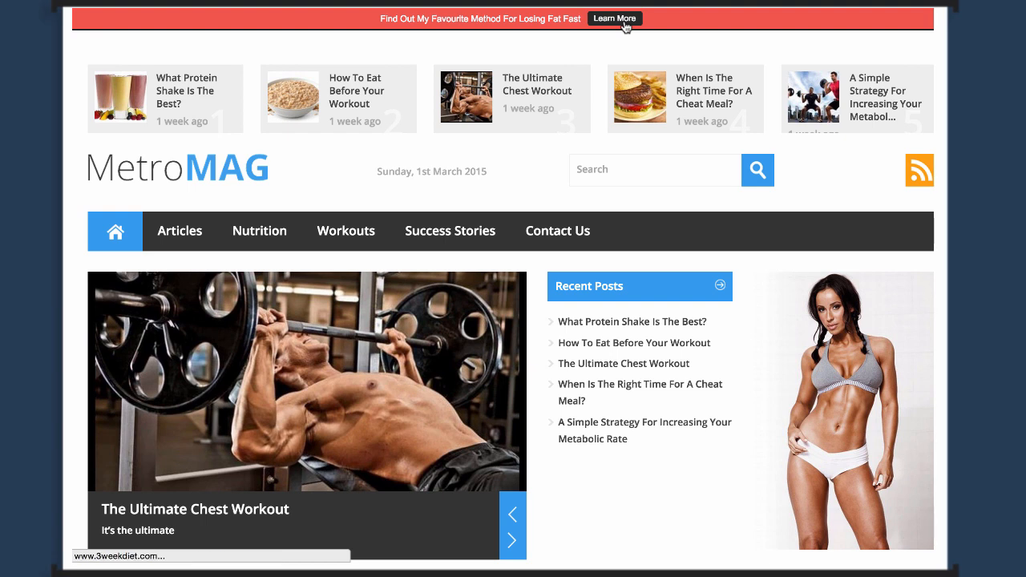
left_click(622, 18)
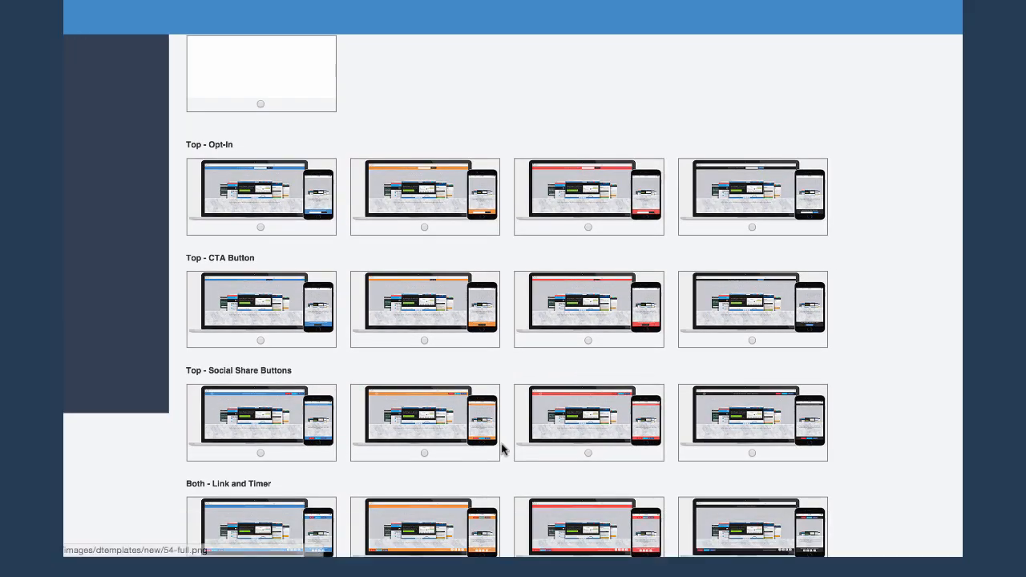
- Build a bar from the blue Top - Social Share Buttons template
left_click(260, 422)
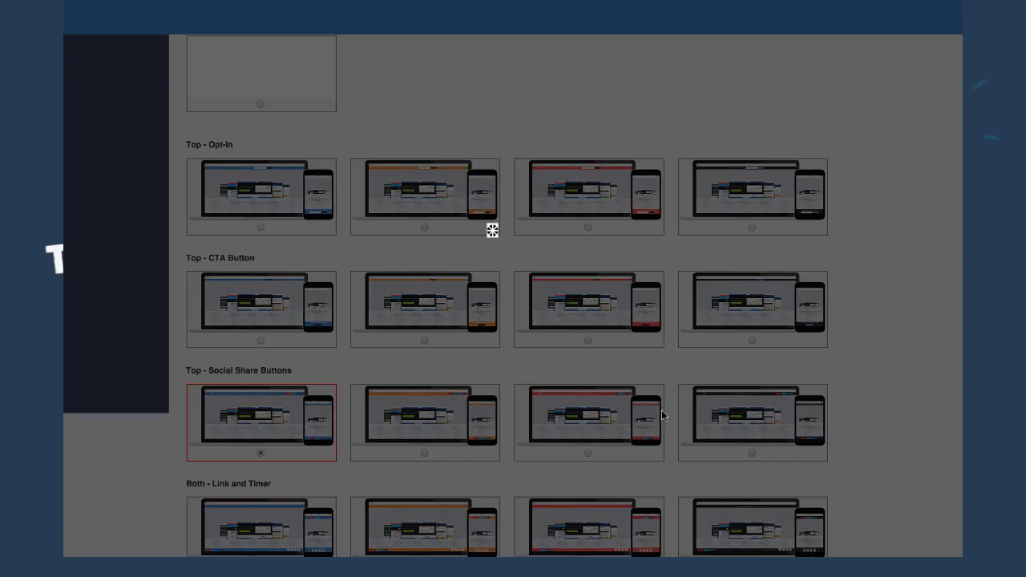
scroll("down", 3)
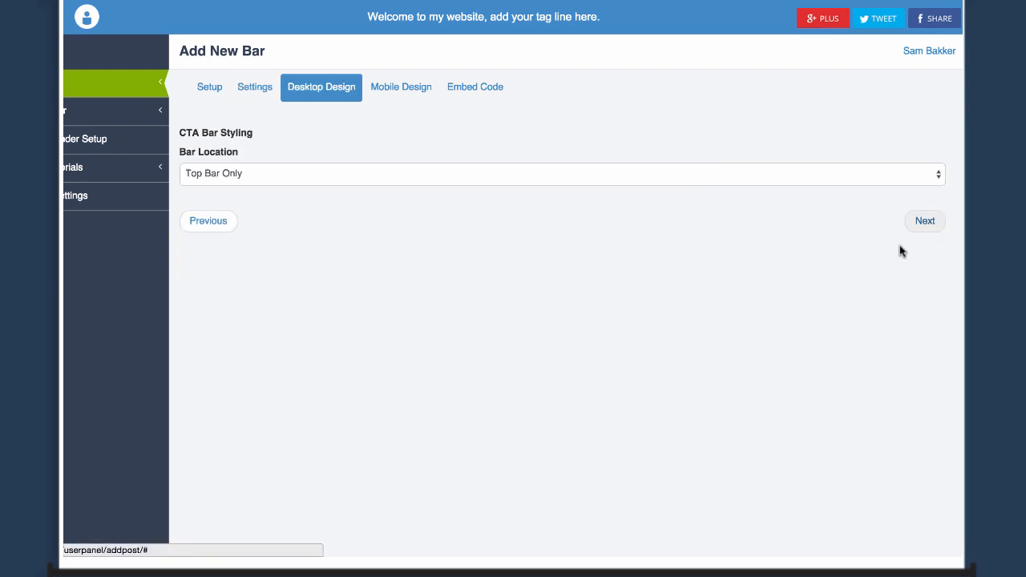
left_click(401, 86)
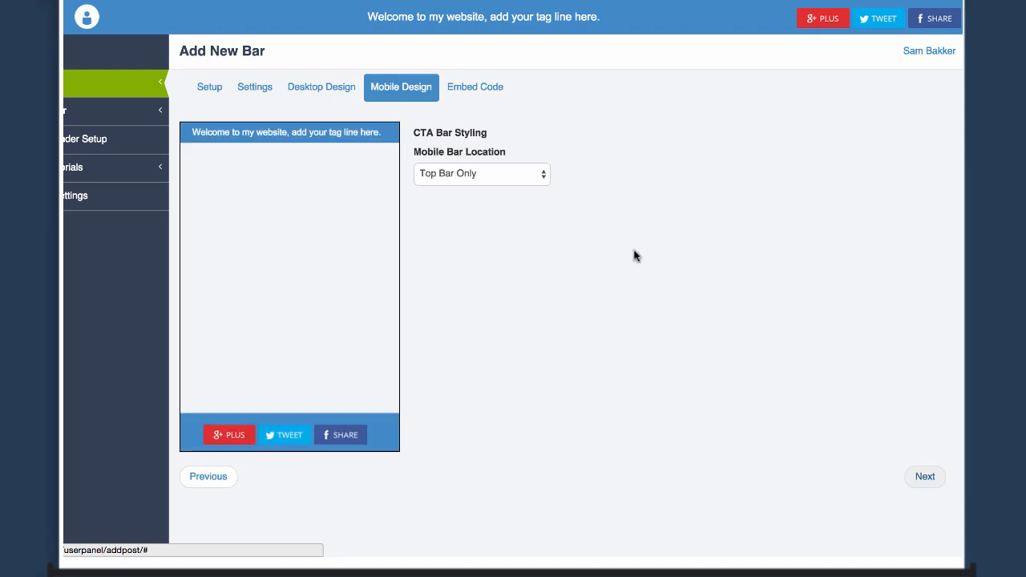
left_click(486, 16)
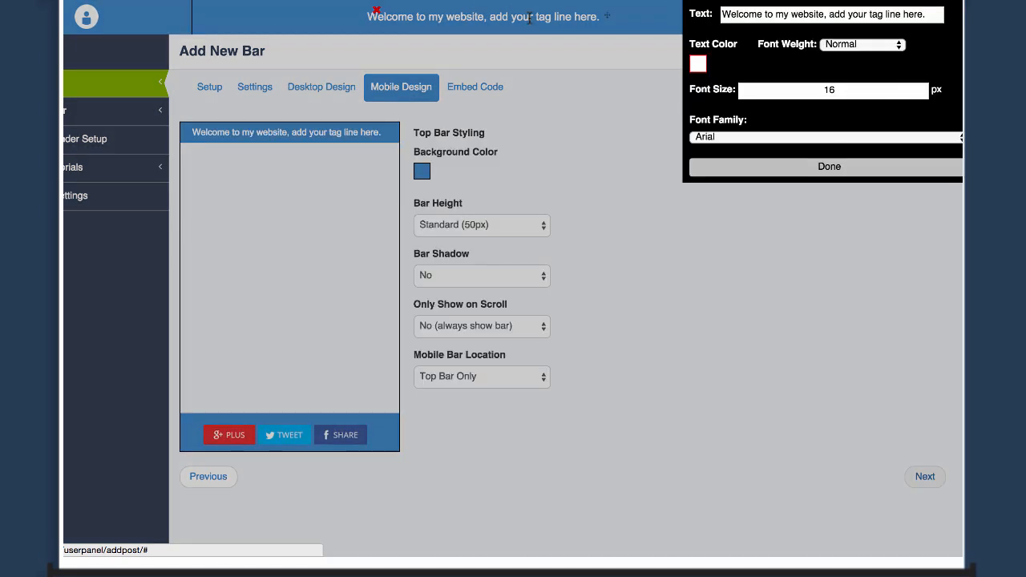
double_click(925, 16)
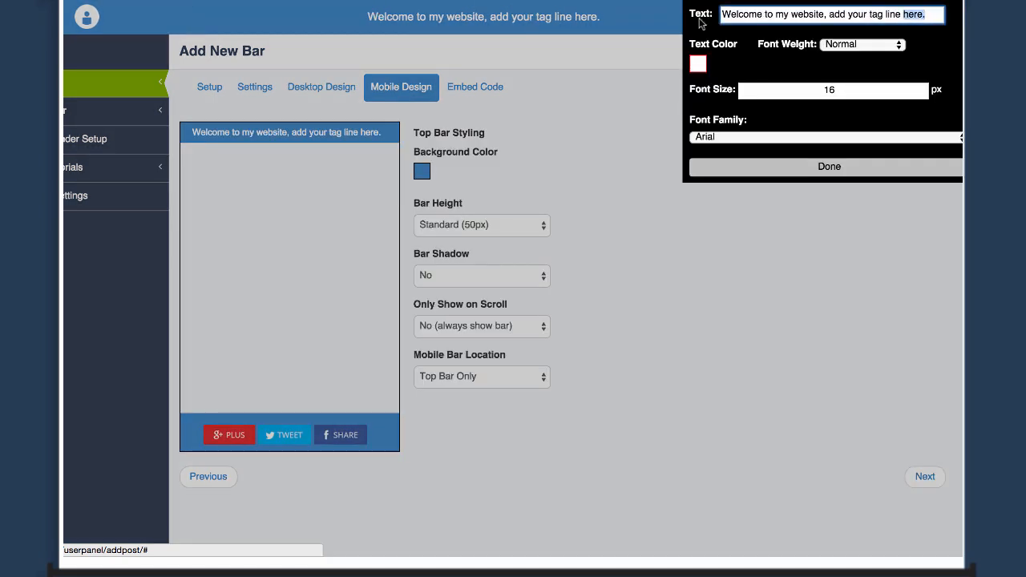
left_click(828, 166)
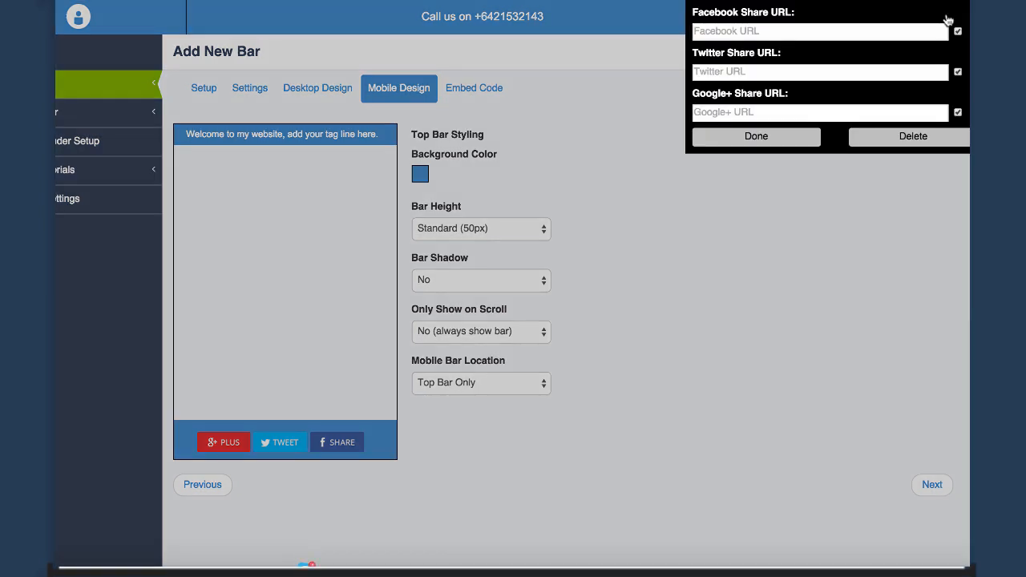
left_click(755, 136)
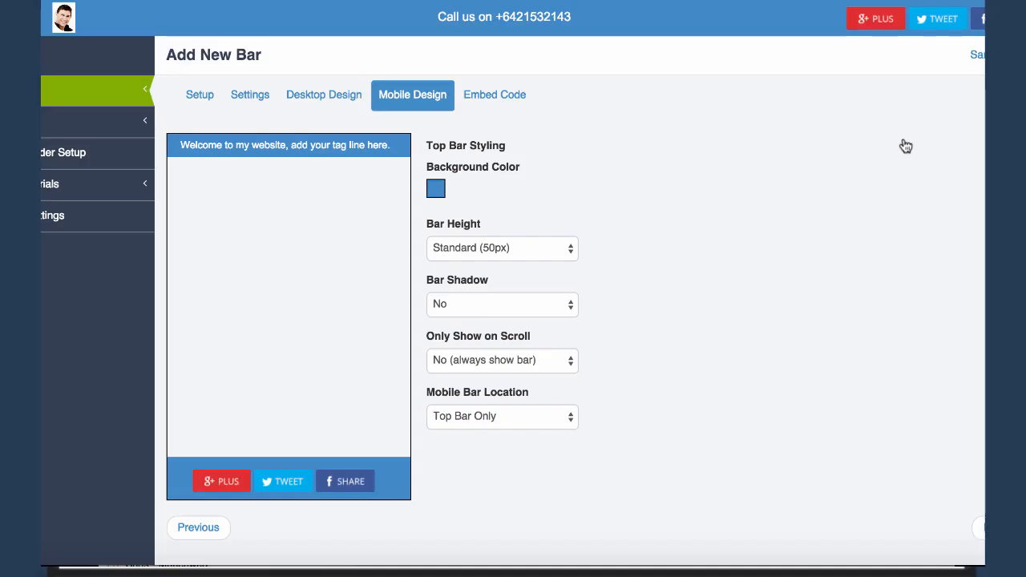
mouse_move(903, 157)
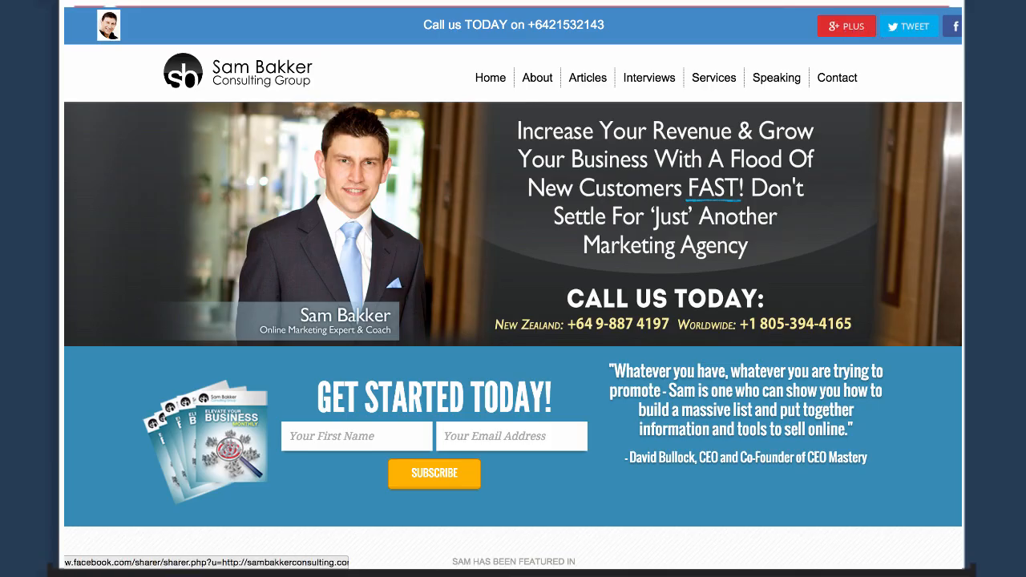
- Share the consulting site page to Facebook from the live call-us bar
left_click(955, 26)
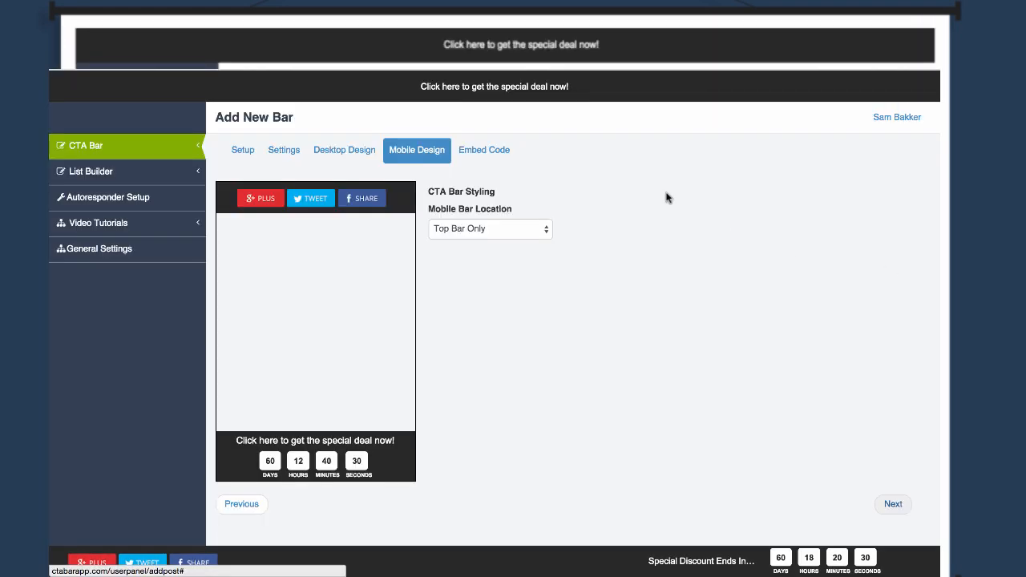
- Change the timer bar's headline to 'Early Bird Special On Now' and save it
left_click(494, 87)
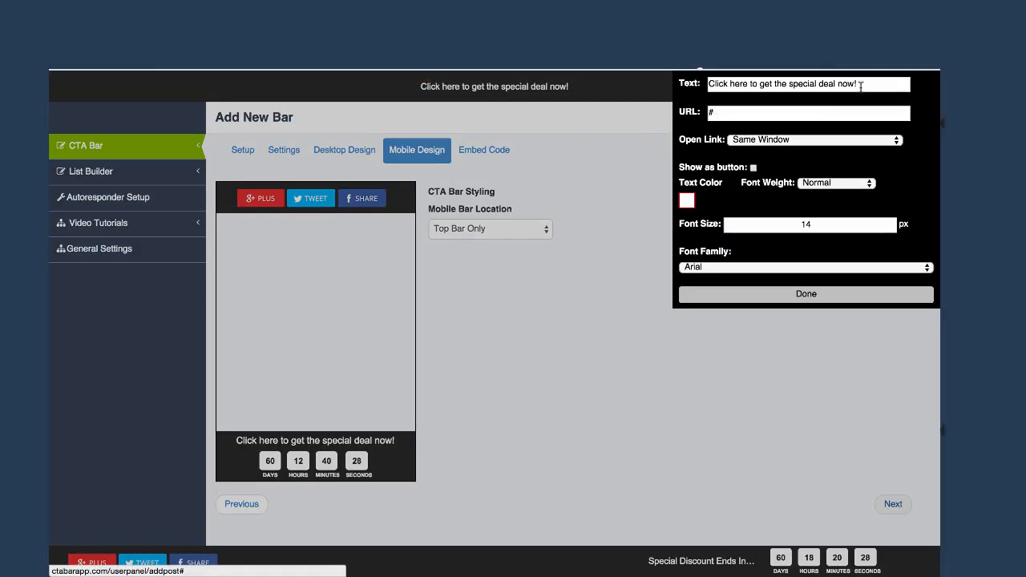
type("Early Bird Sp")
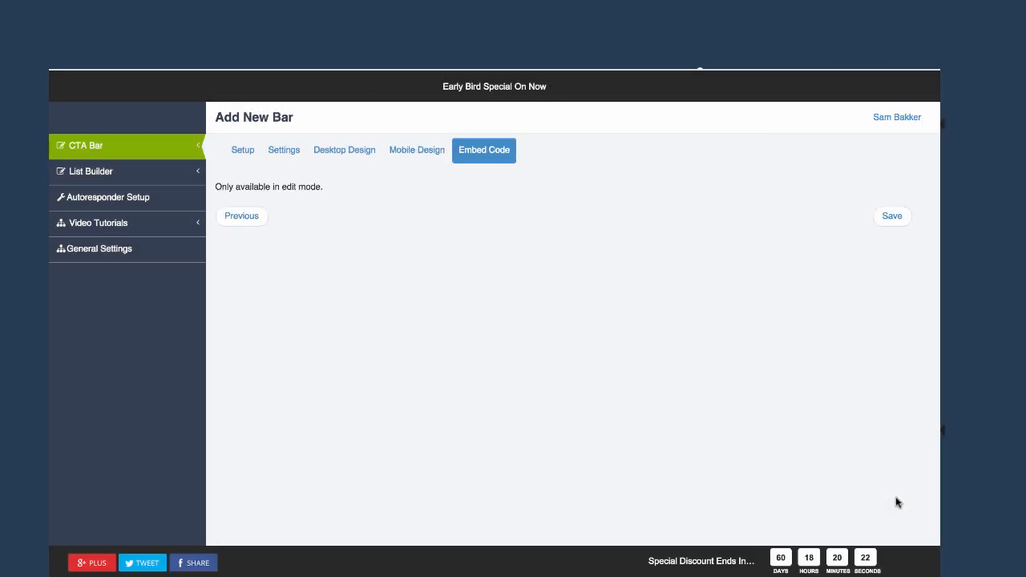
left_click(891, 216)
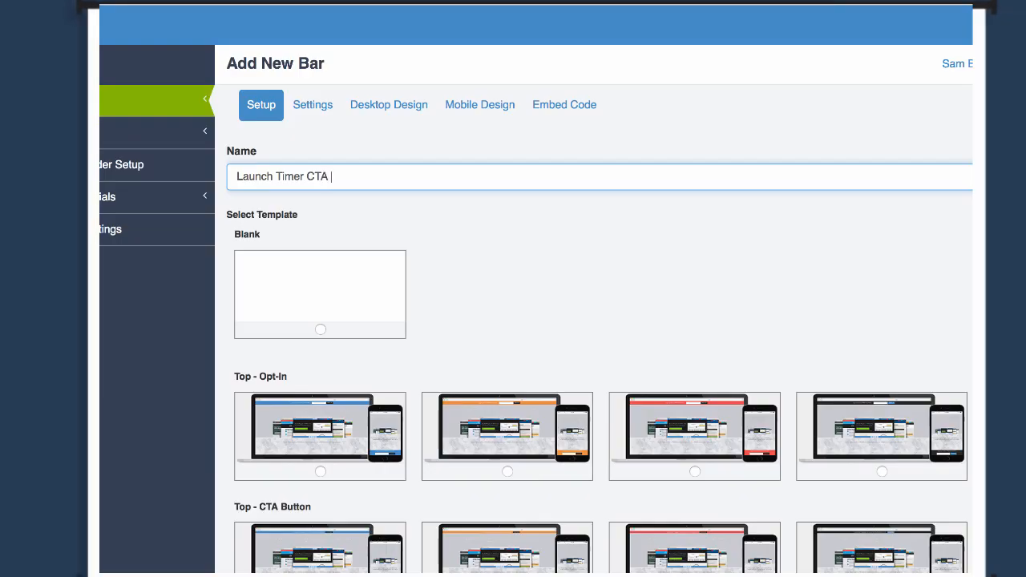
- Create 'Launch Timer CTA' from the red Bottom - CTA Timer template, targeted to the sales-page-2 URL, through to embed code
scroll("down", 3)
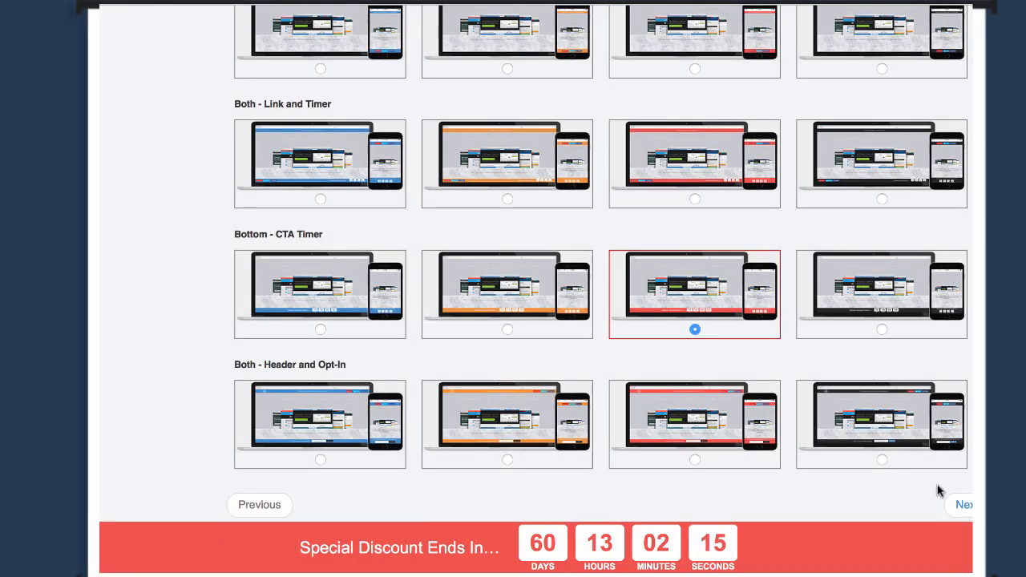
left_click(965, 504)
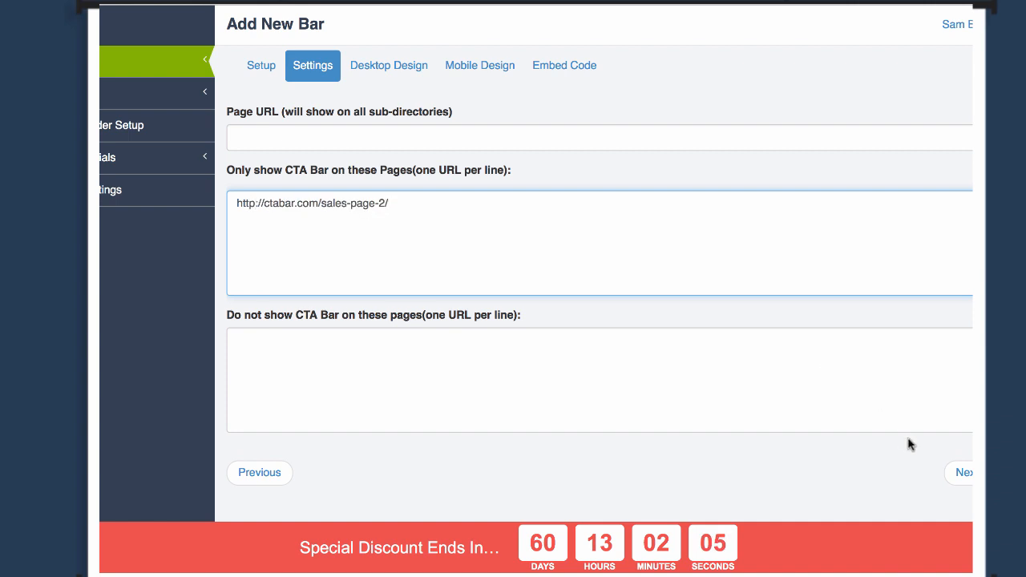
left_click(388, 65)
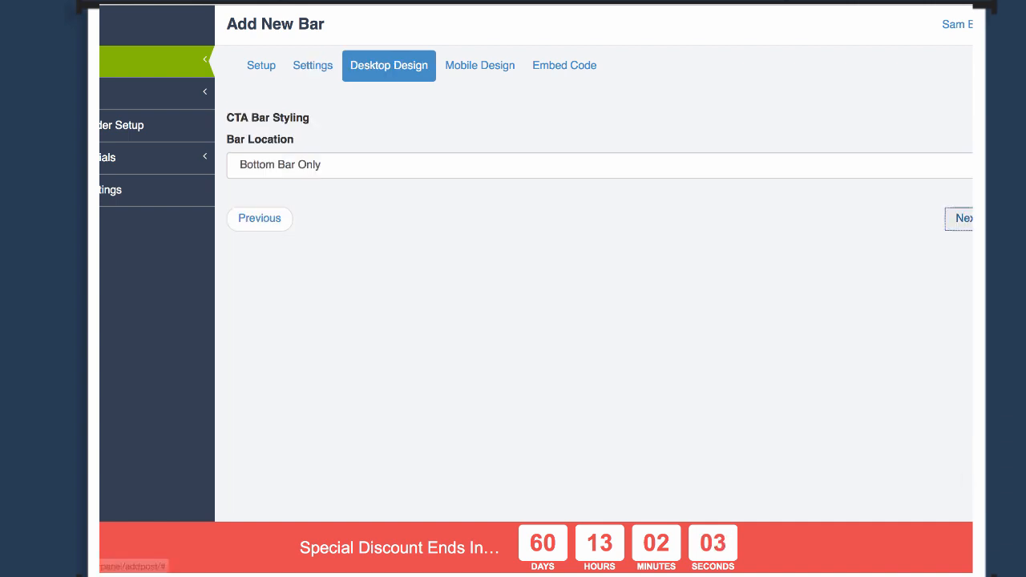
left_click(479, 65)
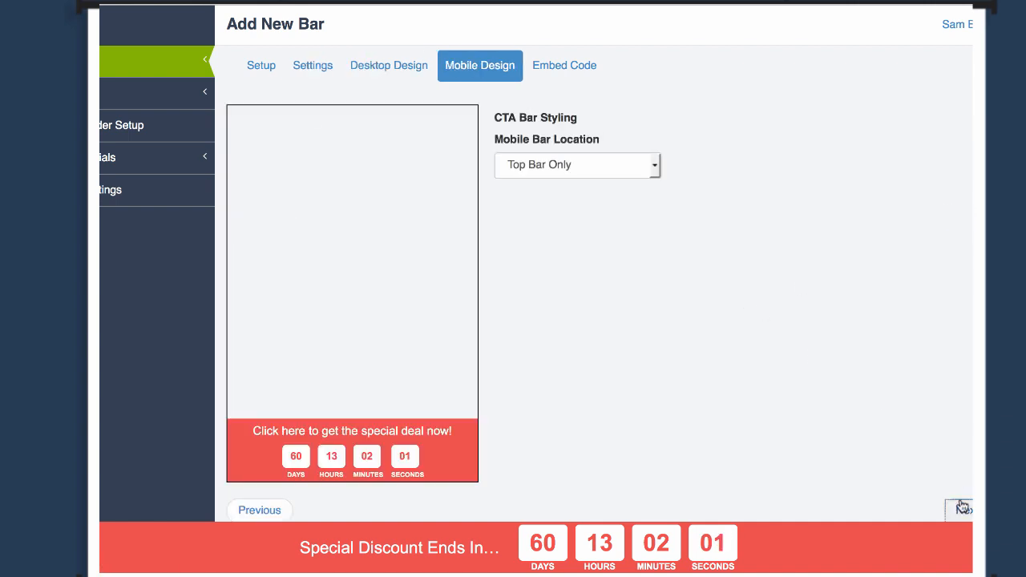
left_click(563, 65)
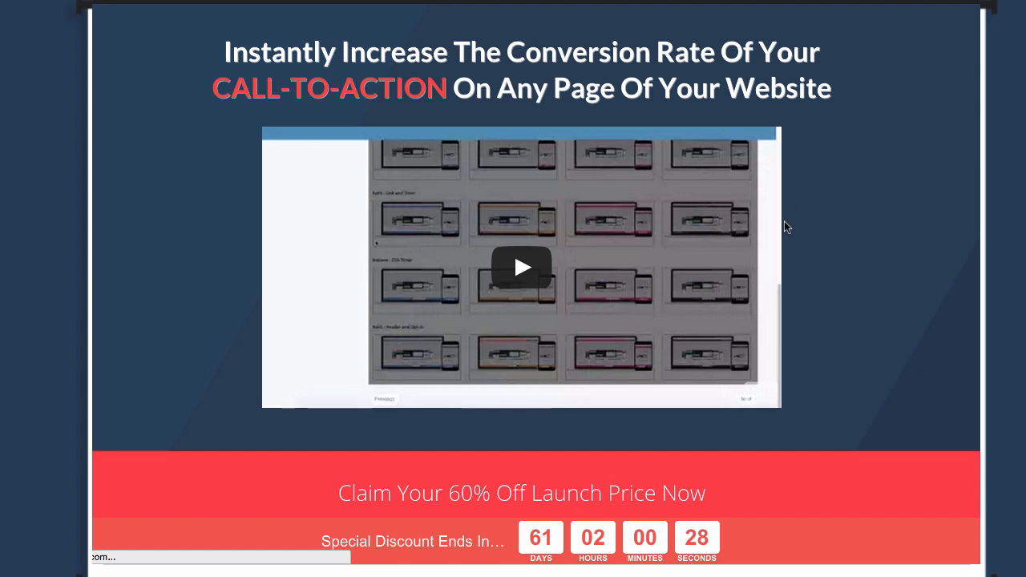
mouse_move(854, 263)
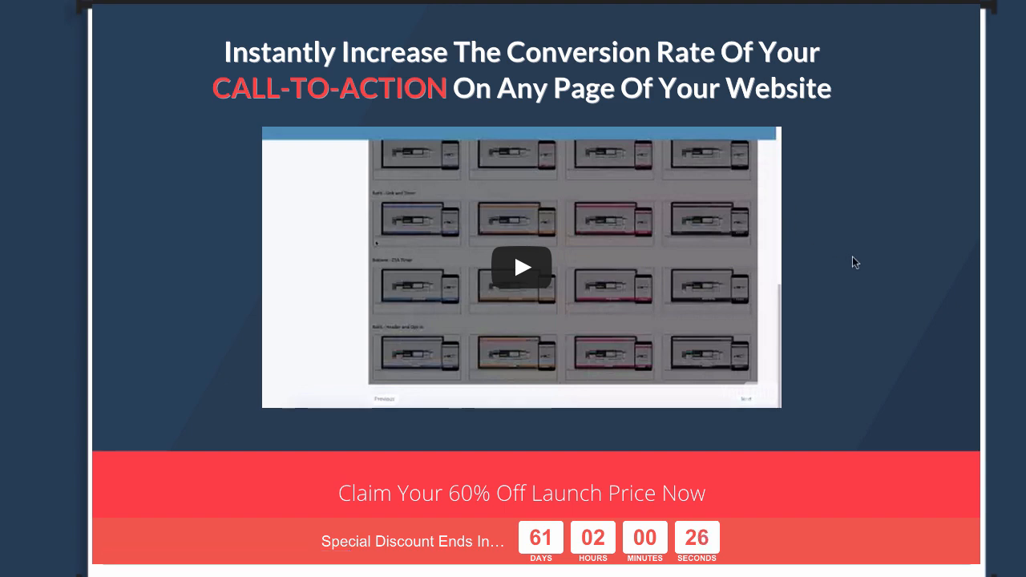
- Scroll the sales page to see the red countdown bar fixed along its bottom
scroll("down", 3)
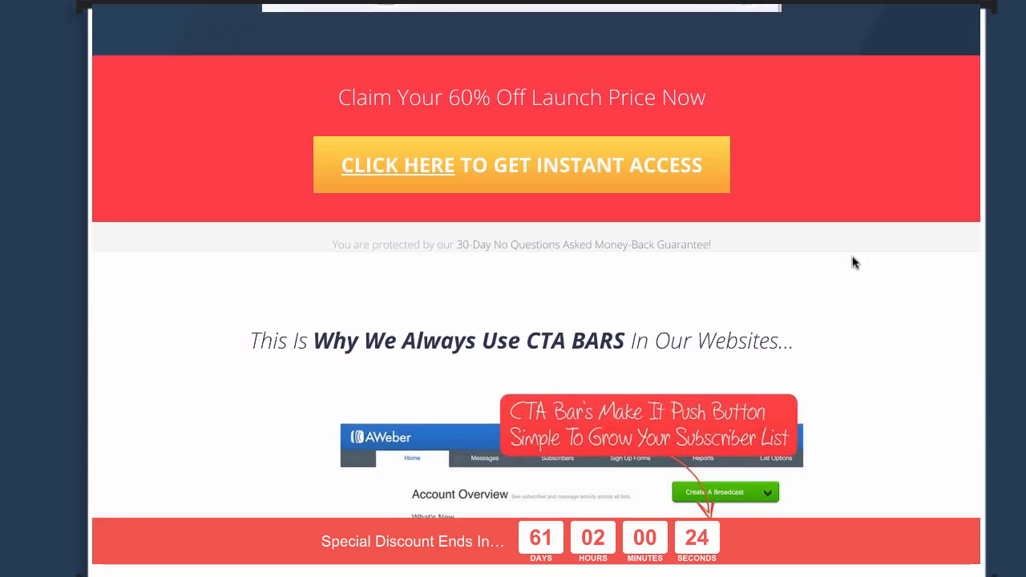
scroll("down", 3)
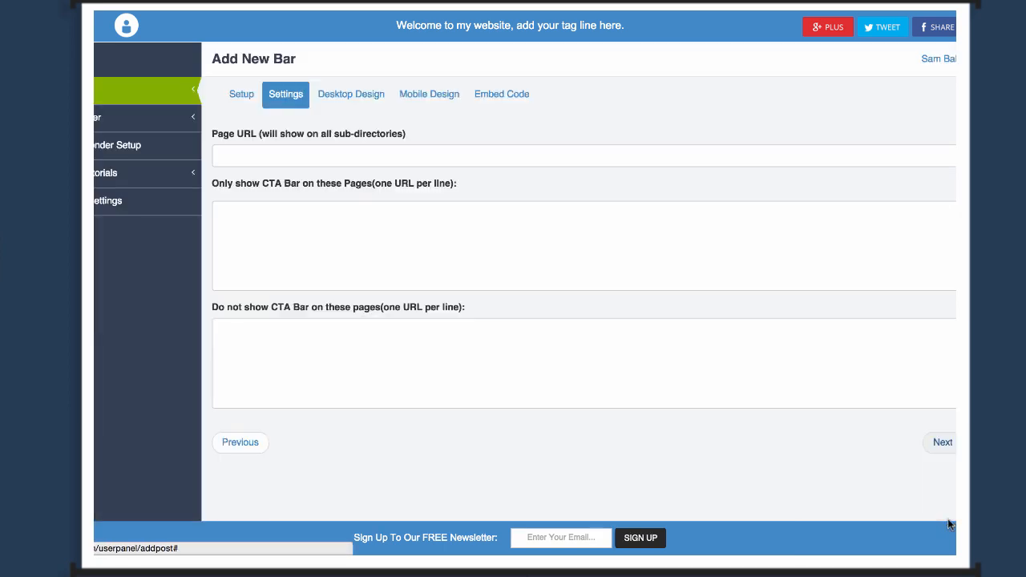
- Target the bar to sambakkerconsulting.com and save its embed script into index.html
type("http://sambakkerconsulting.com/")
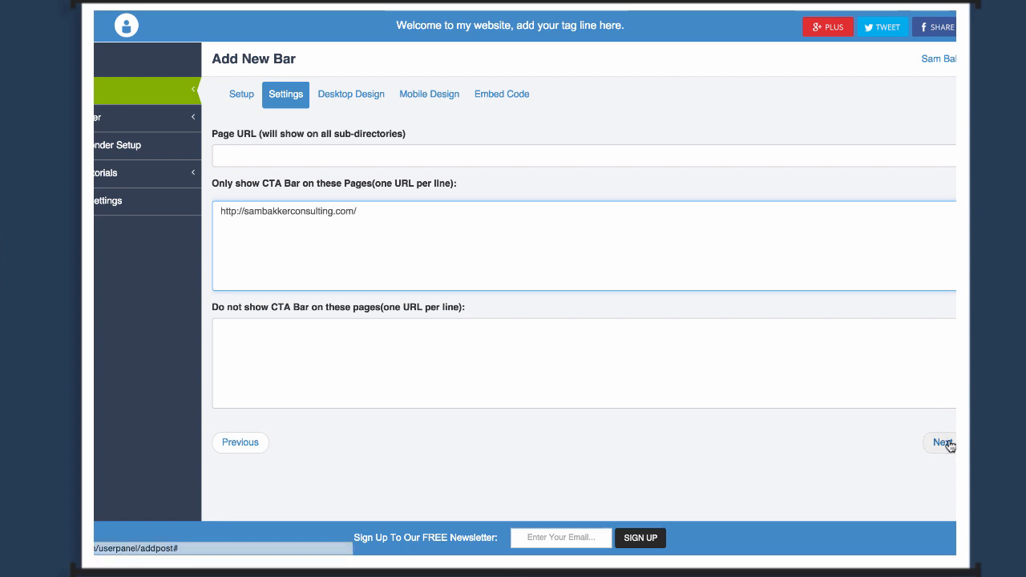
left_click(943, 442)
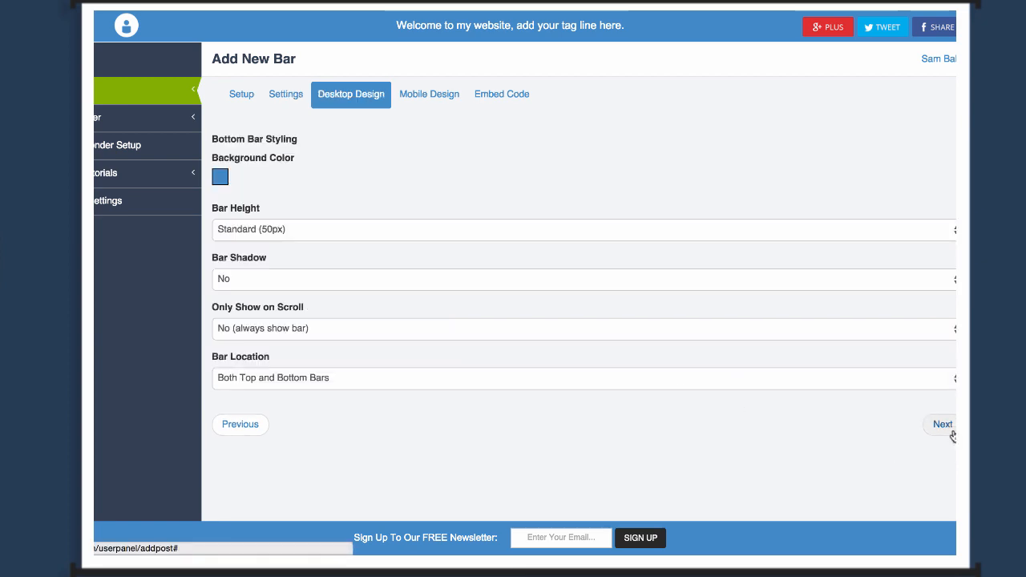
mouse_move(762, 496)
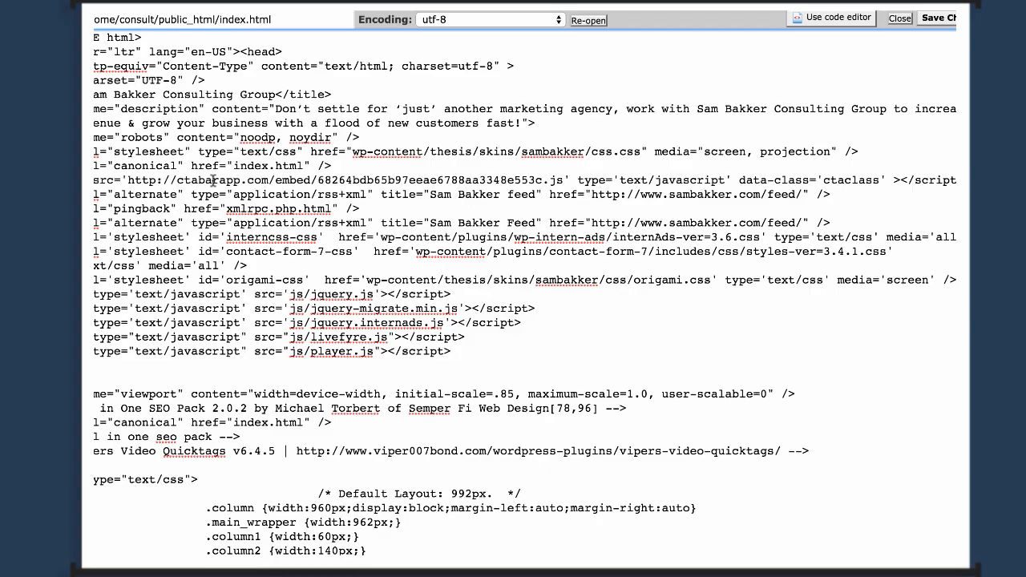
left_click(937, 19)
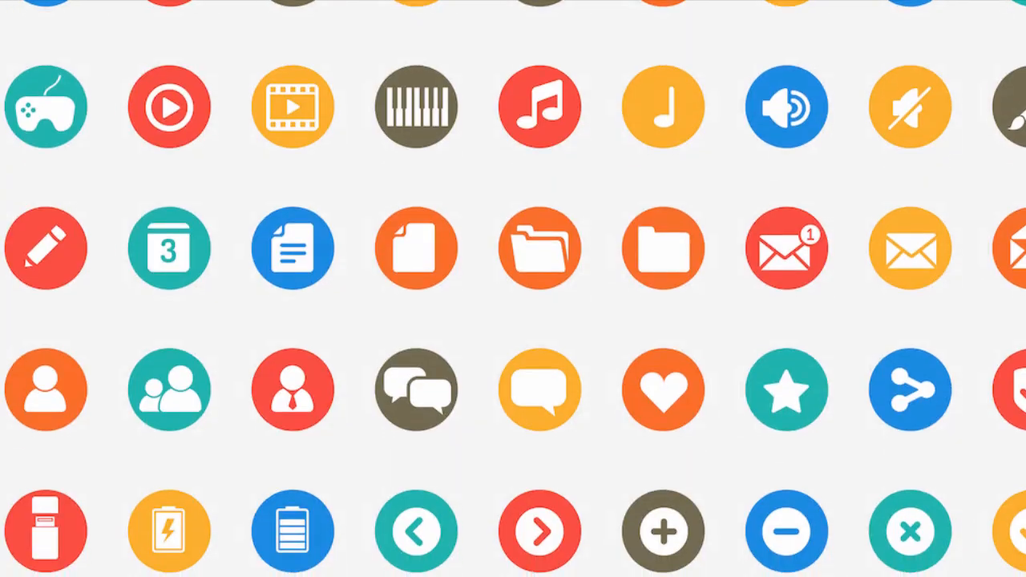
scroll("down", 3)
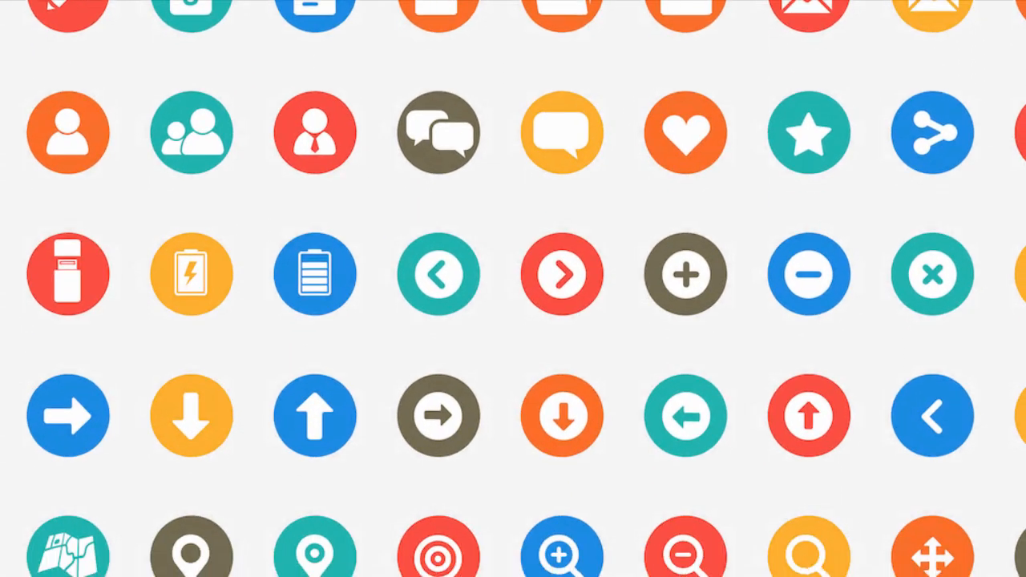
scroll("down", 3)
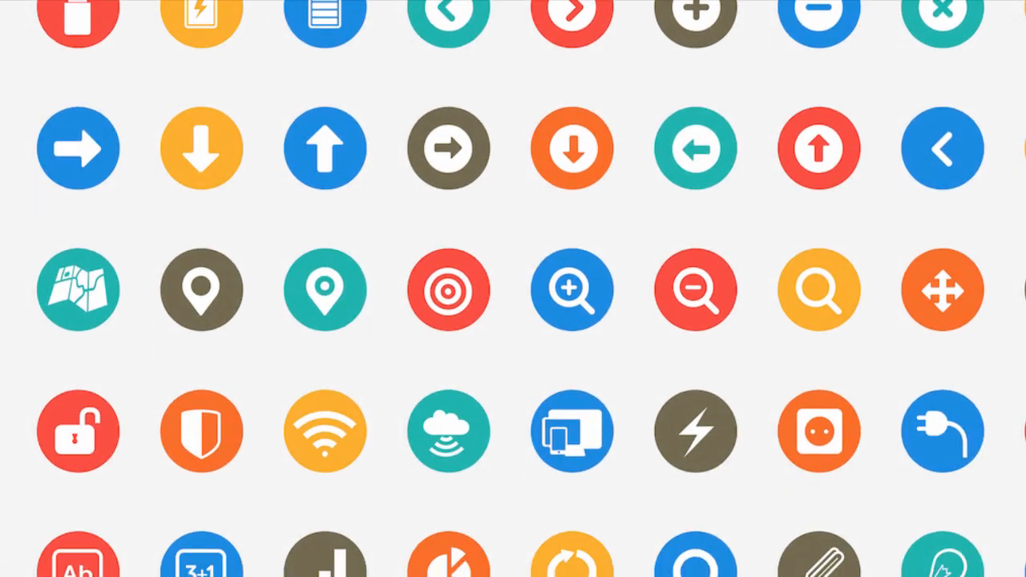
scroll("down", 3)
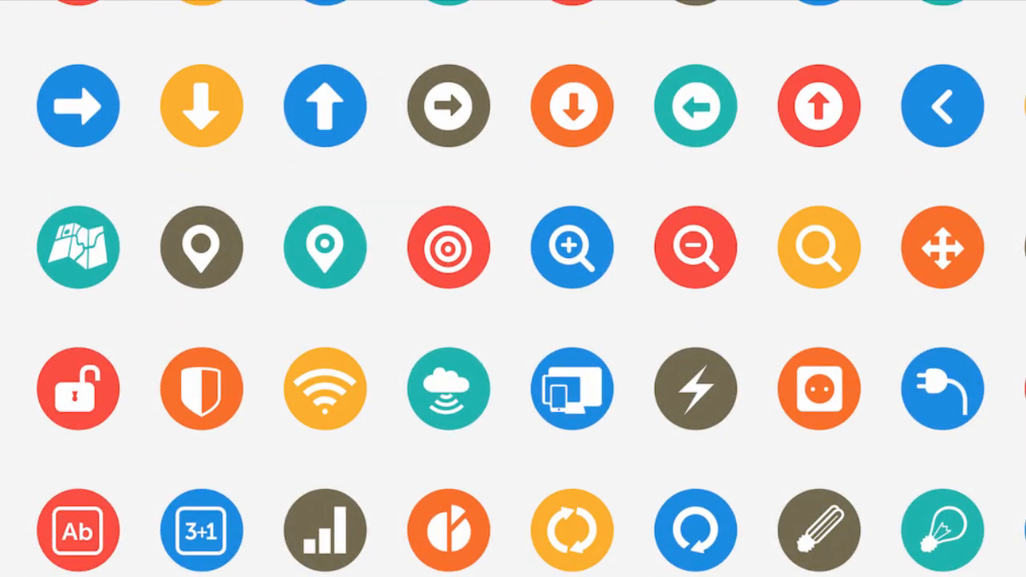